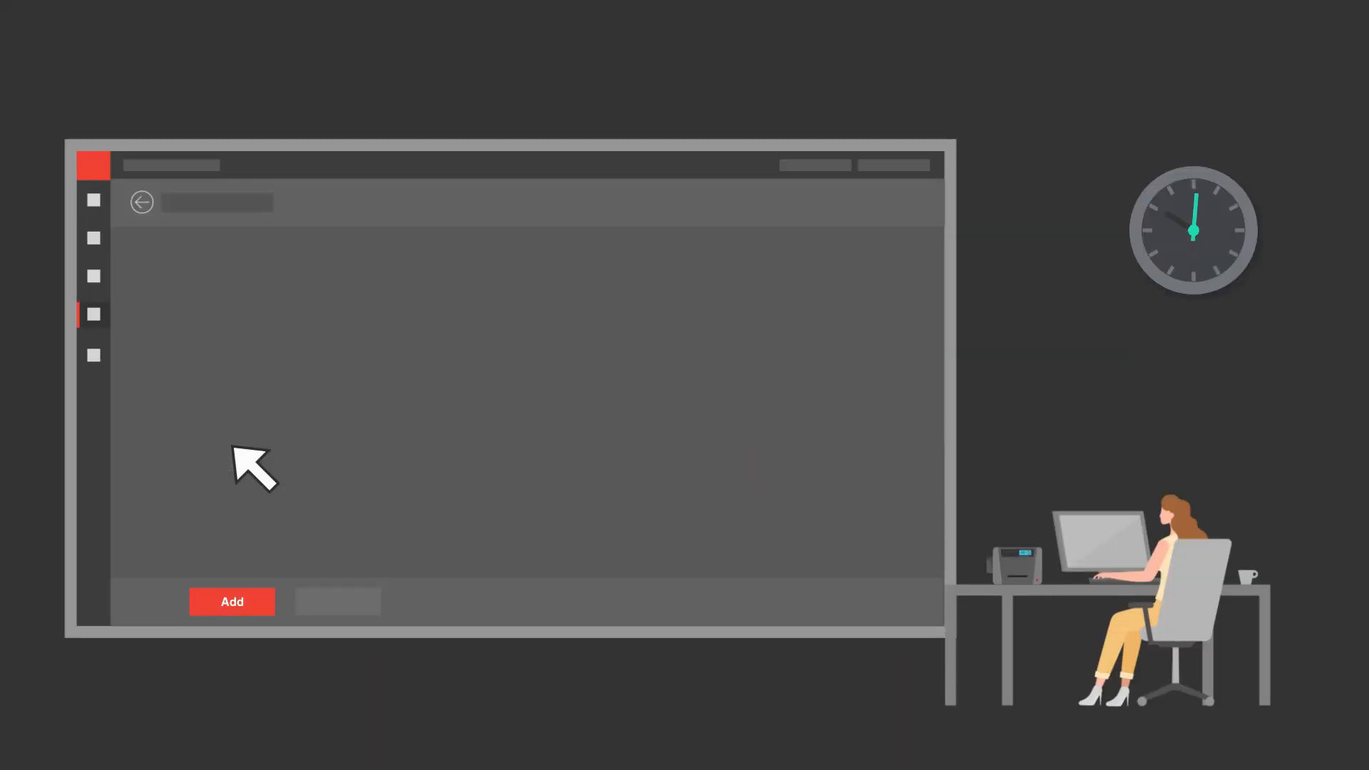
Enter John's details, grant Public Area and Lobby access levels, and add him to the person list.
left_click(328, 474)
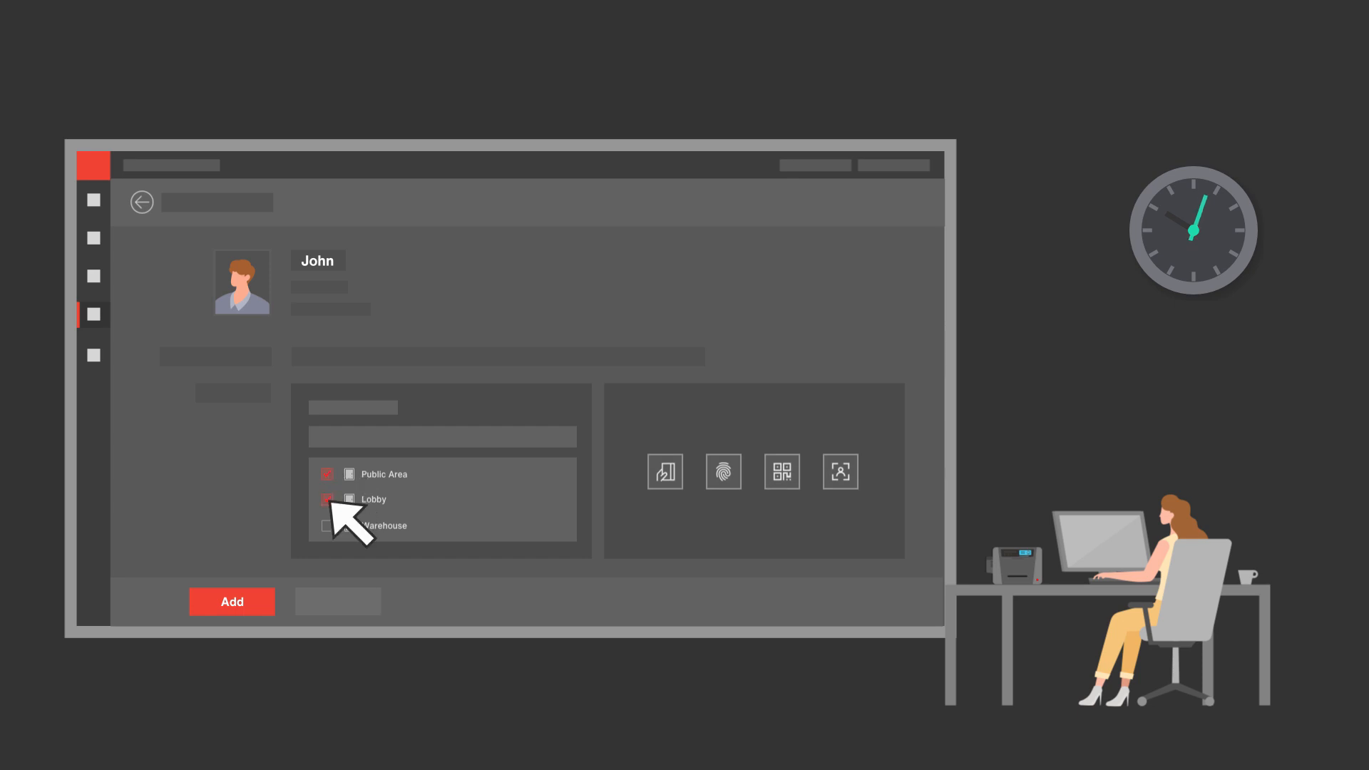
left_click(328, 499)
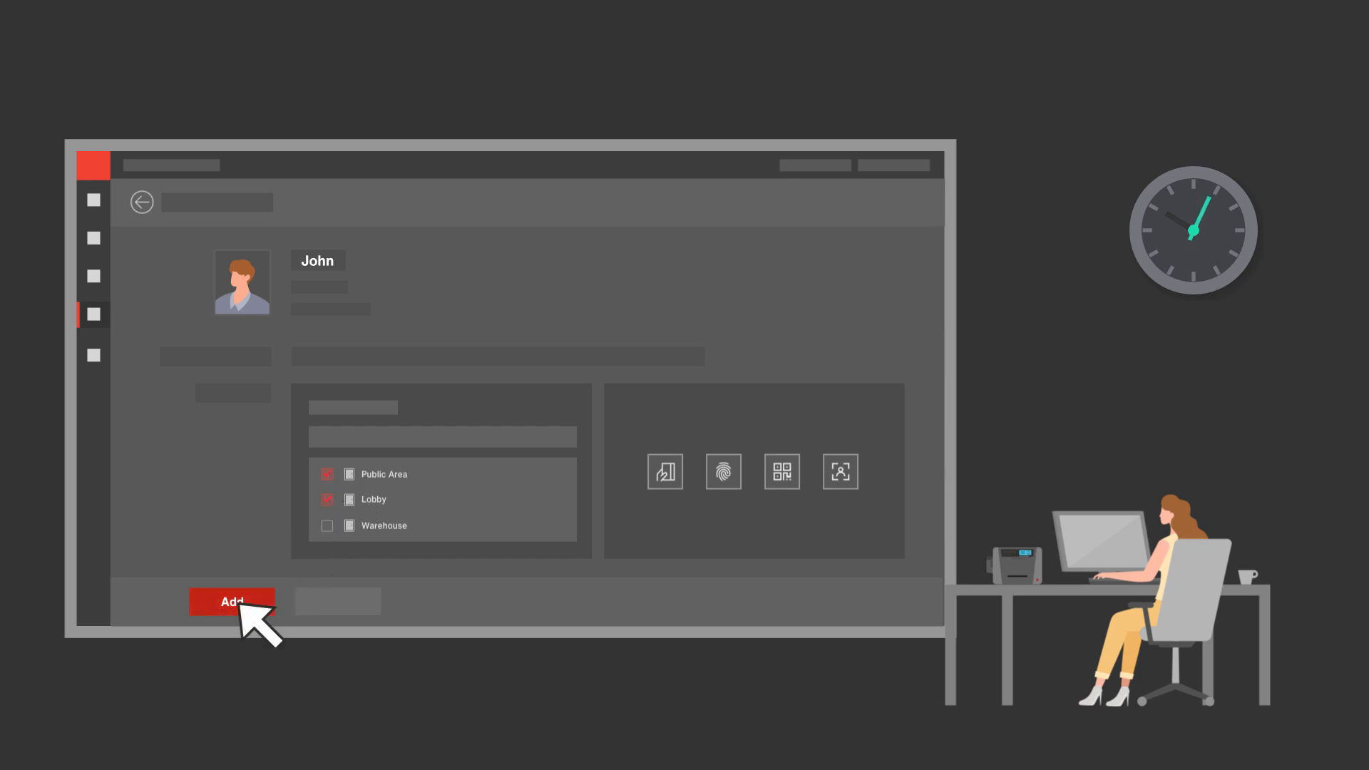
left_click(231, 602)
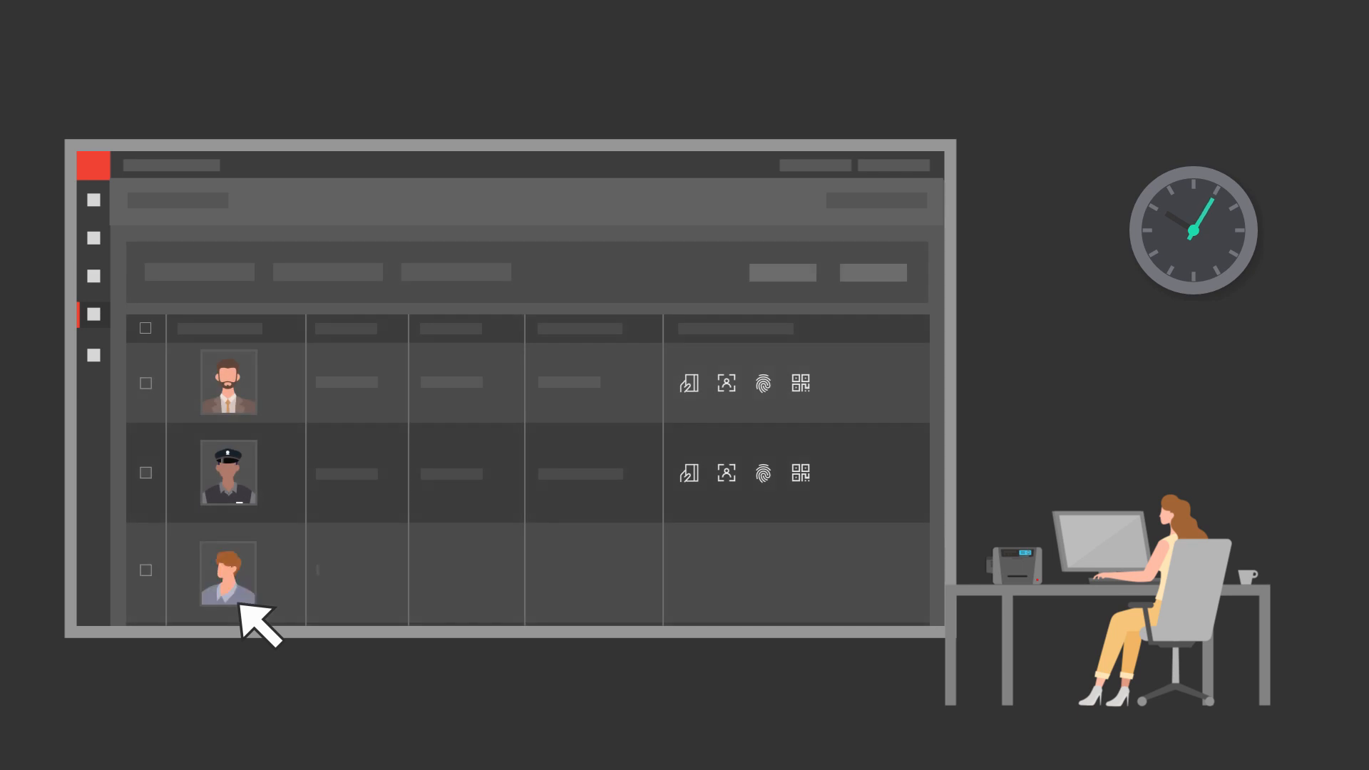